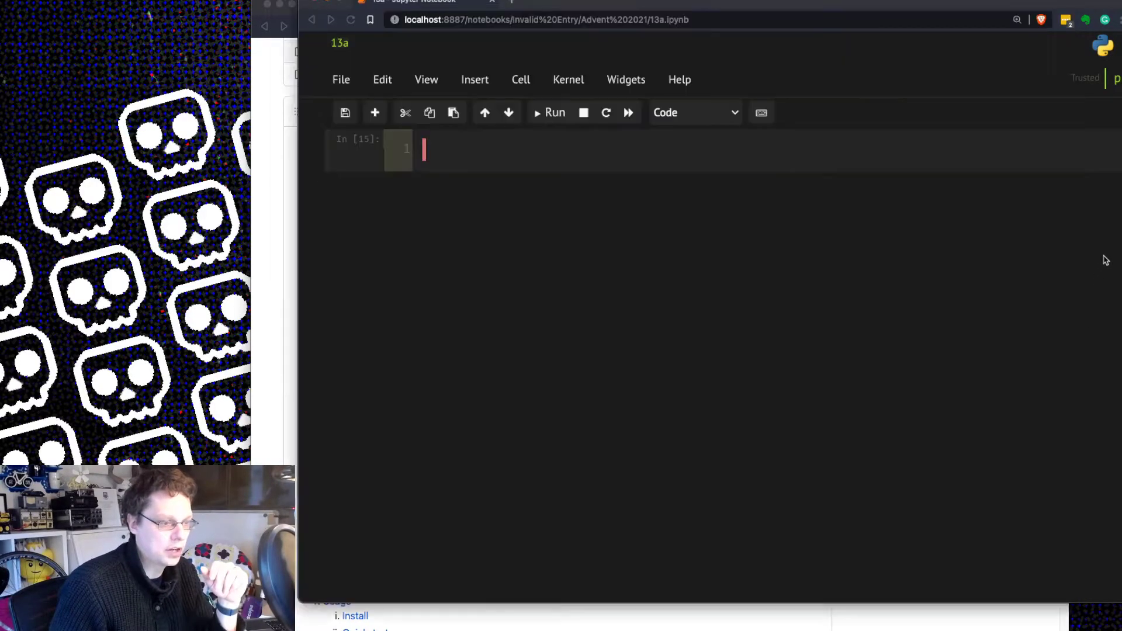
Import json, build dict x with "x": 4 and "z": "hello", and serialize it with json.dumps(x).
text(import json)
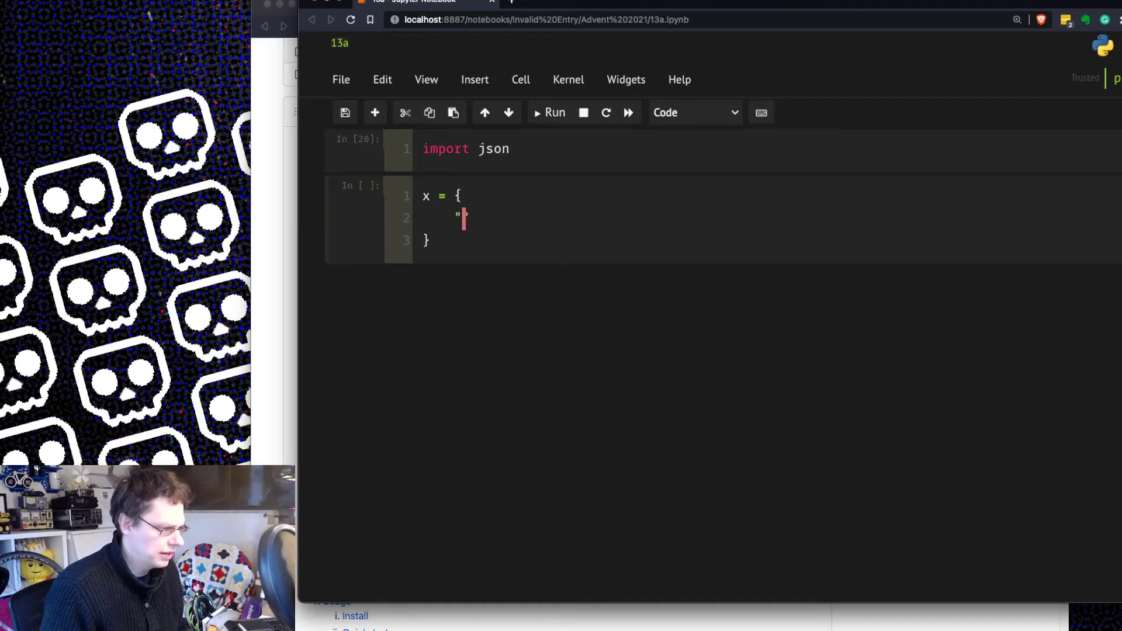
text(x")
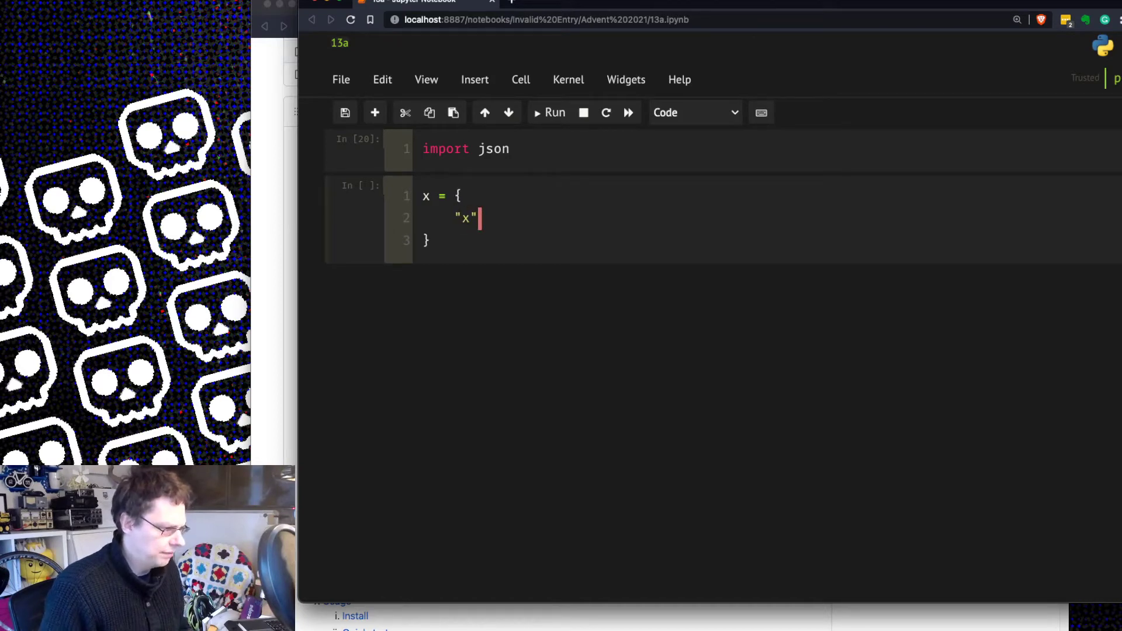
text(: 4,)
text("x": "hello)
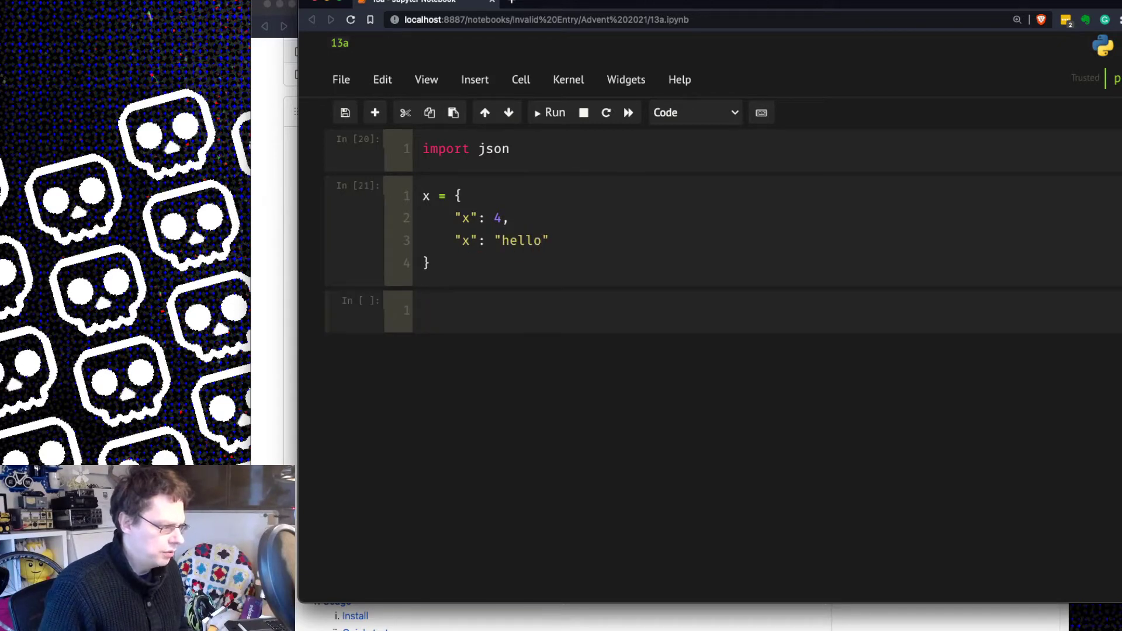
text(json.dun)
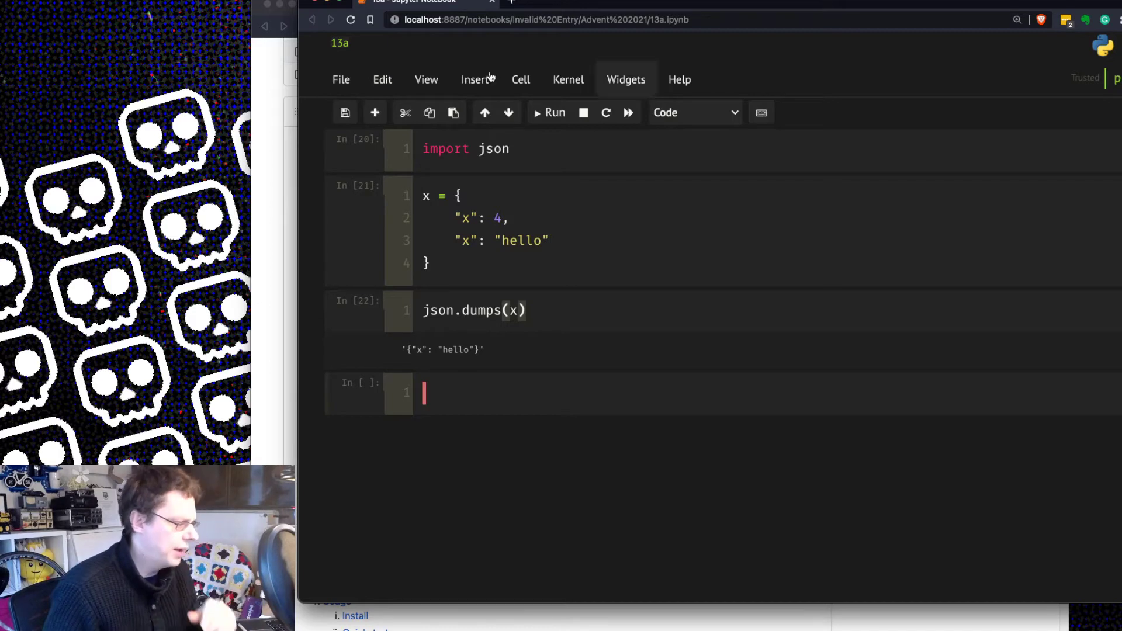
text(z)
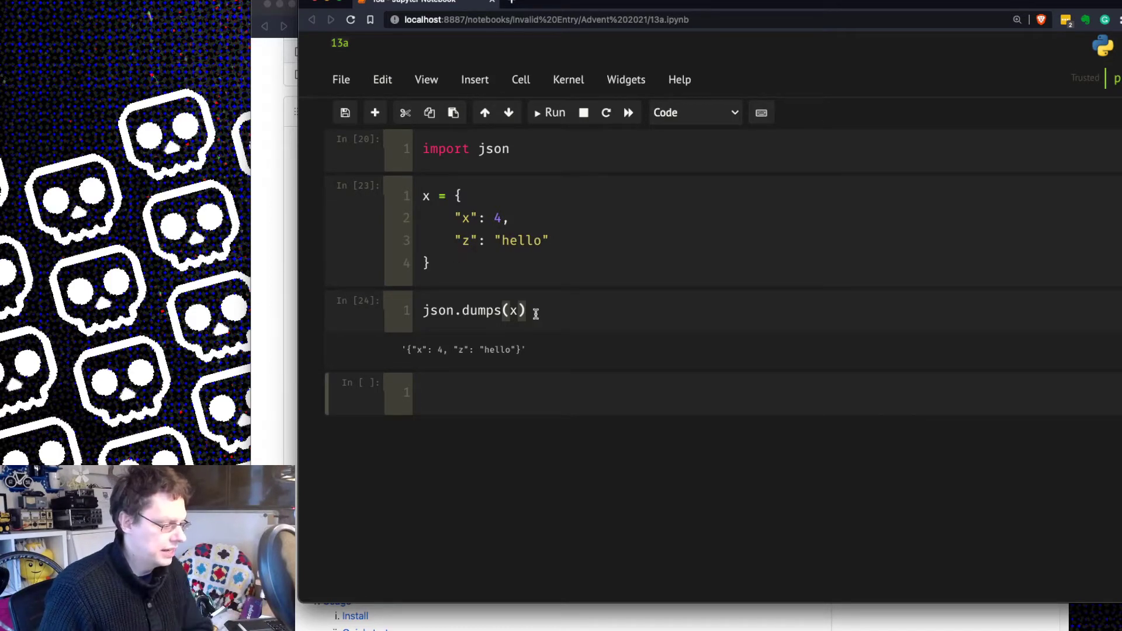
drag(405, 349, 523, 349)
text("when": ")
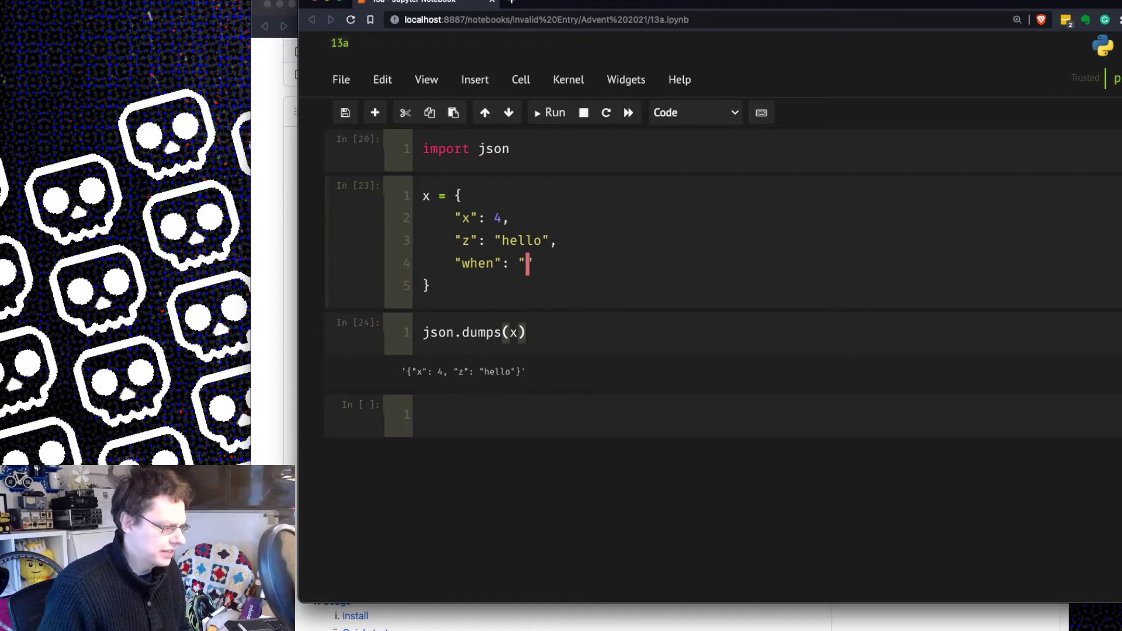
Set "when" to datetime.now() and add 'from datetime import datetime' so json.dumps(x) raises a TypeError.
text(datetime)
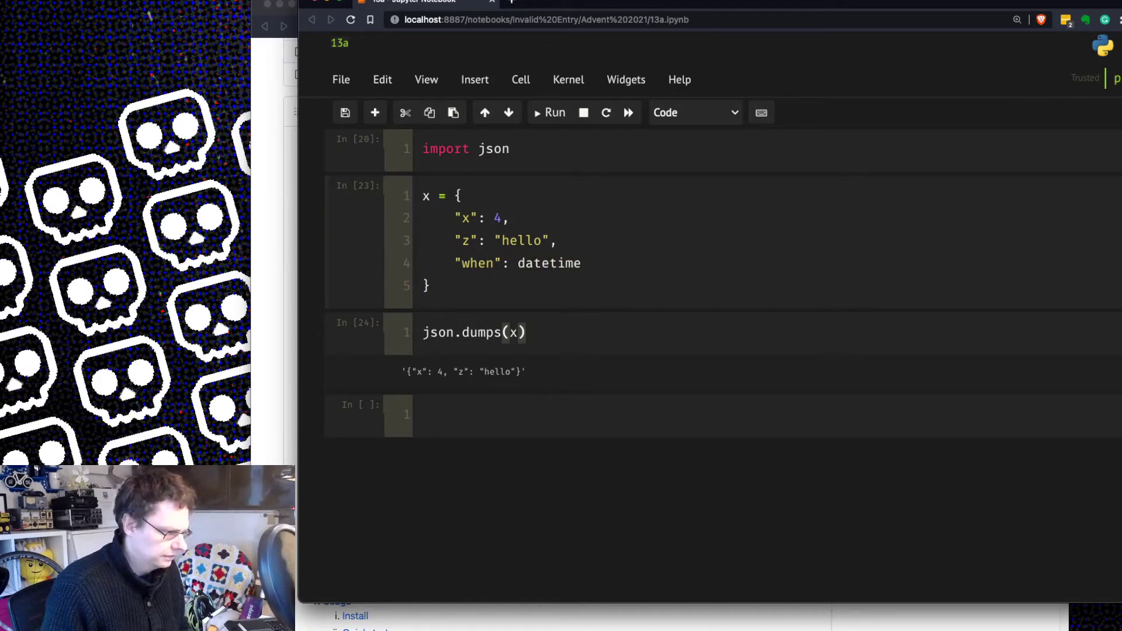
text(.now())
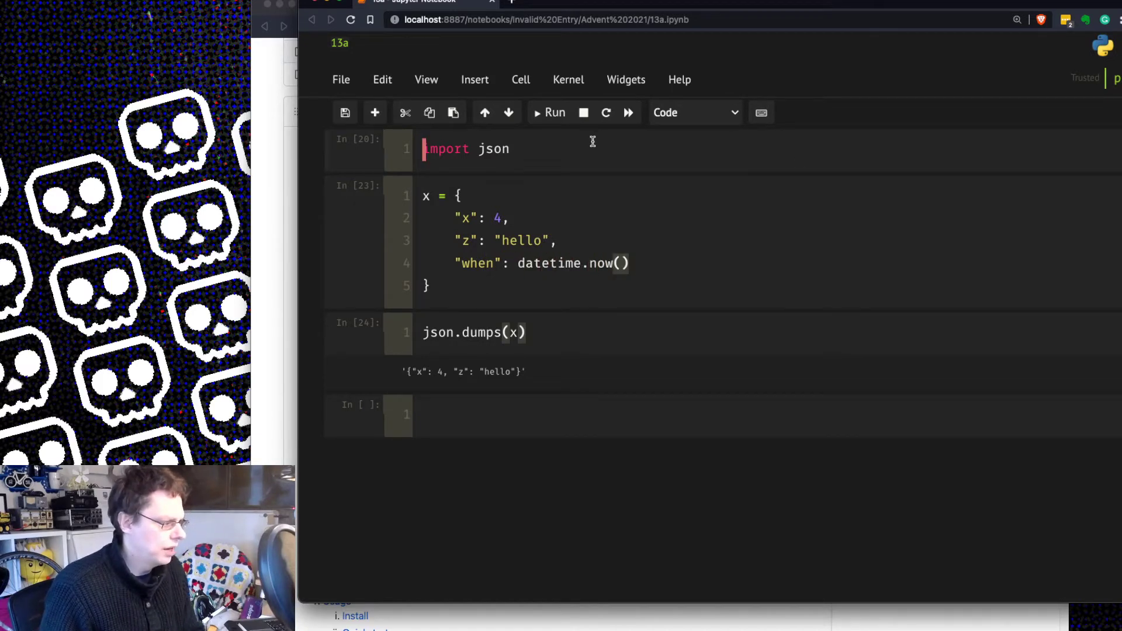
text(from d)
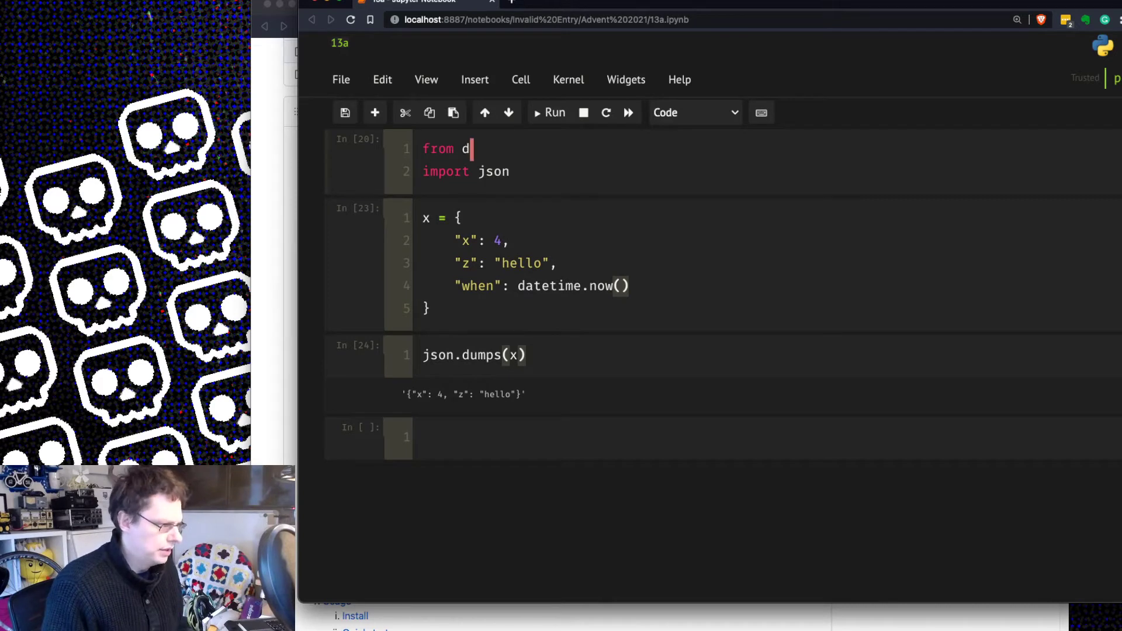
text(atetime import date)
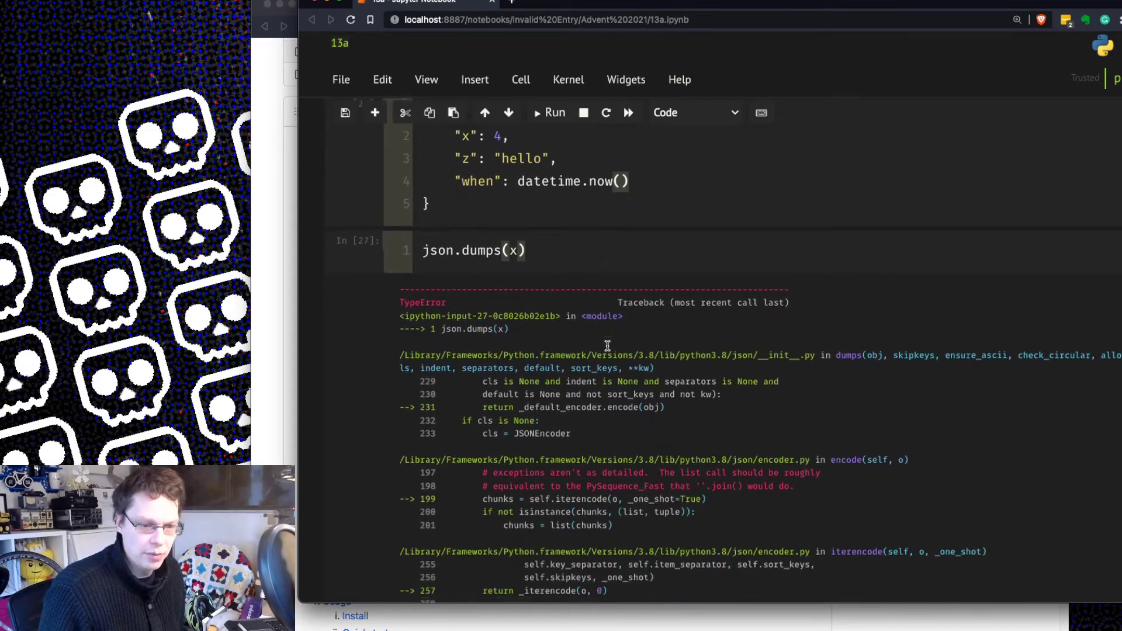
scroll(down, 3)
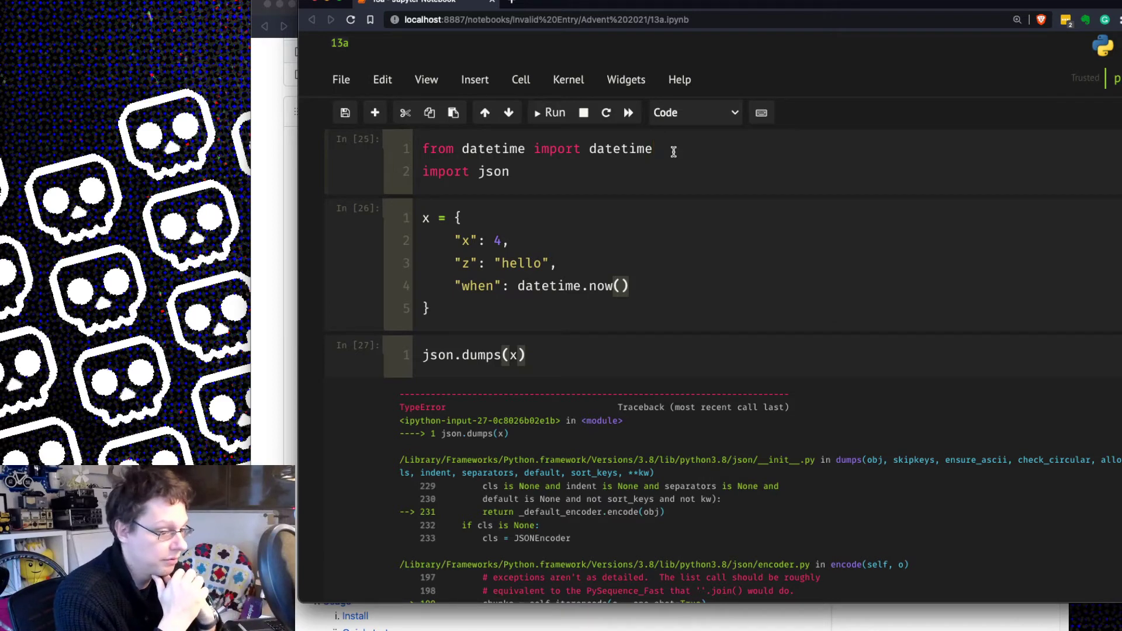
click(652, 149)
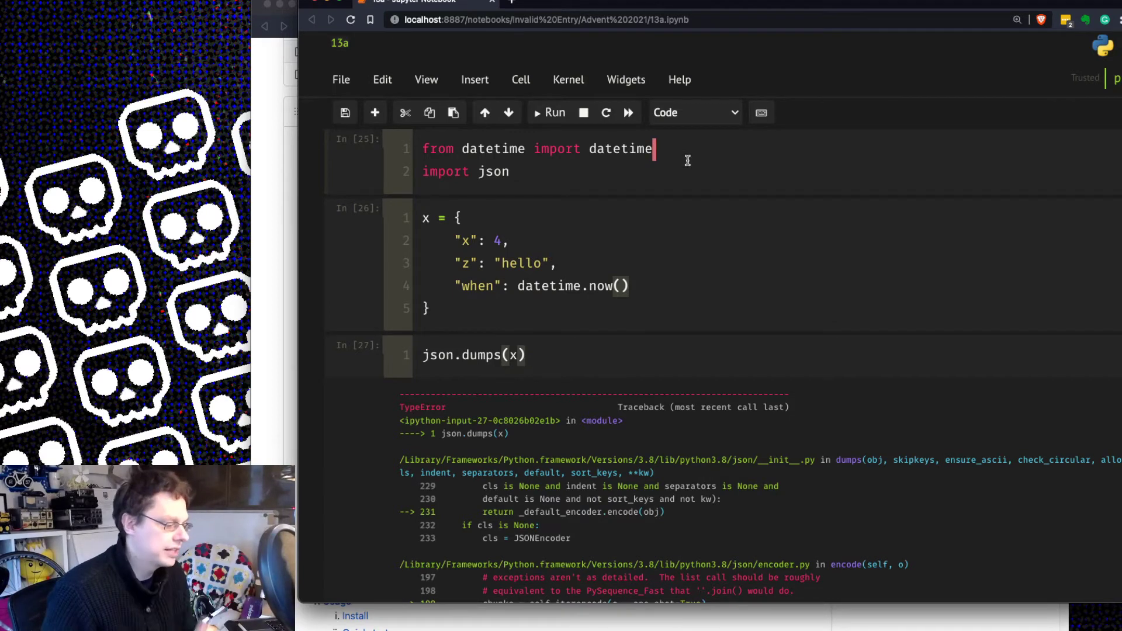
text(.)
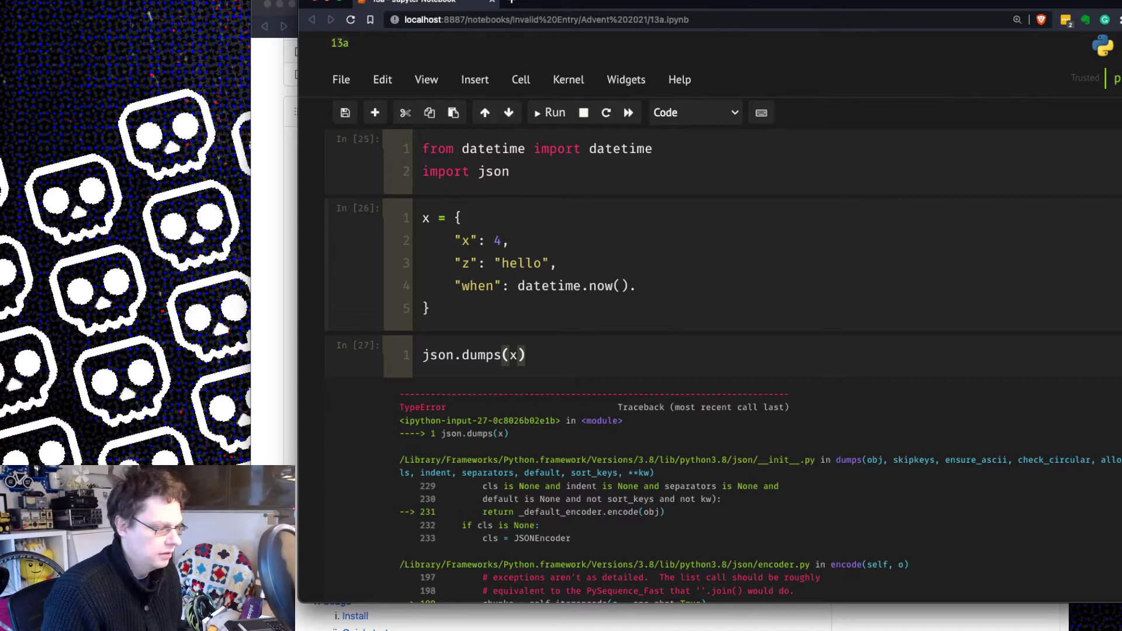
text(strformat)
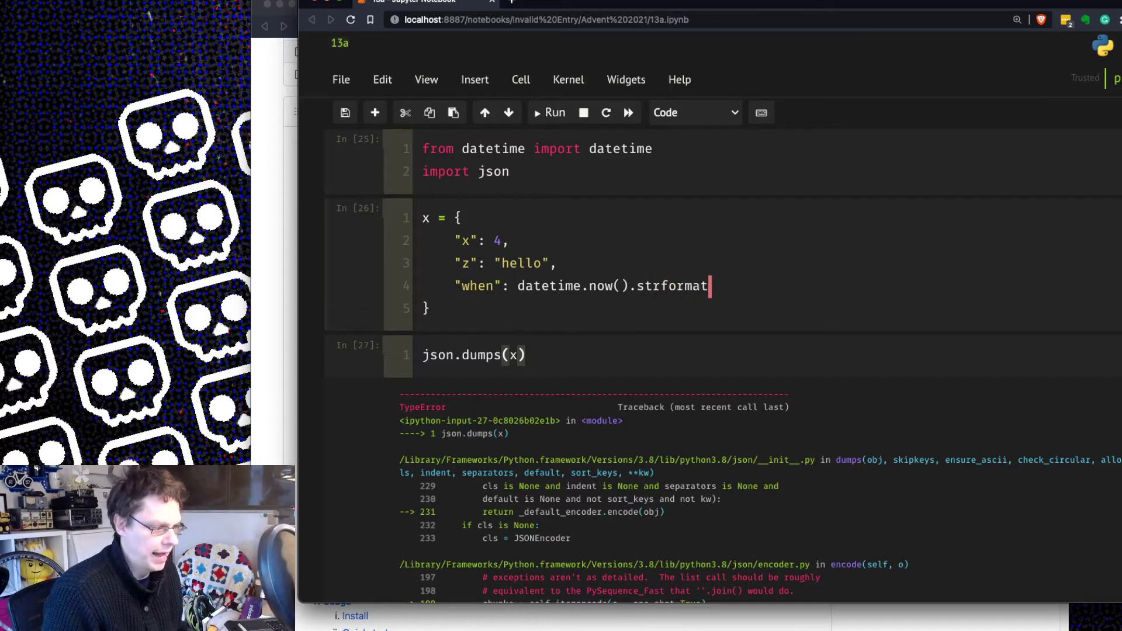
text(())
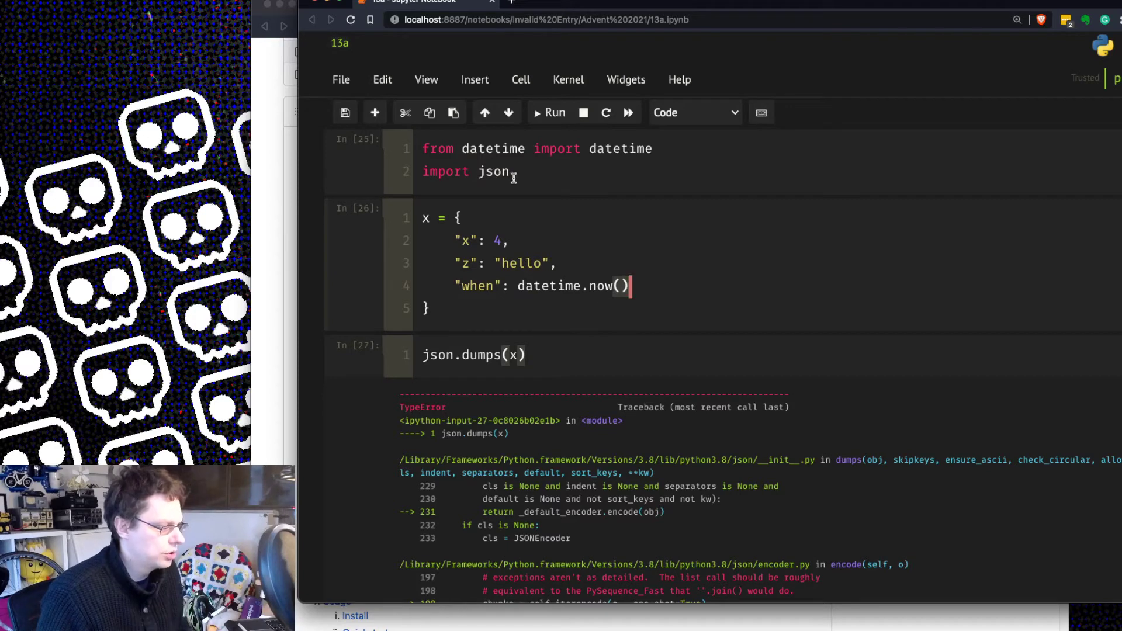
Import orjson and serialize x with orjson.dumps, getting bytes with an ISO timestamp.
text(import orjson)
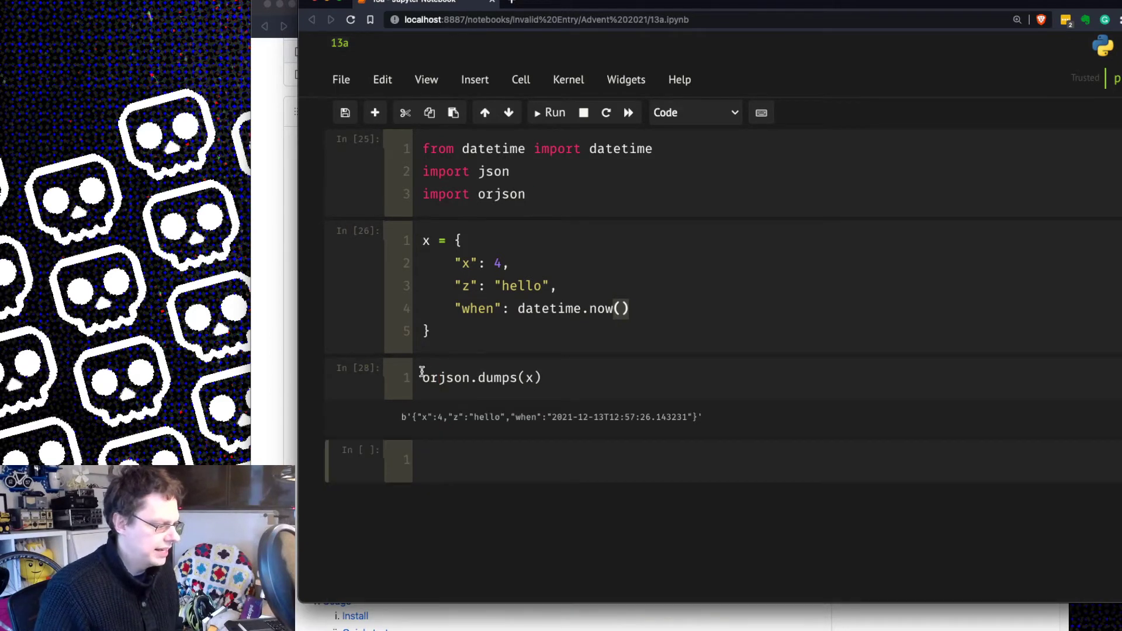
drag(404, 417, 697, 417)
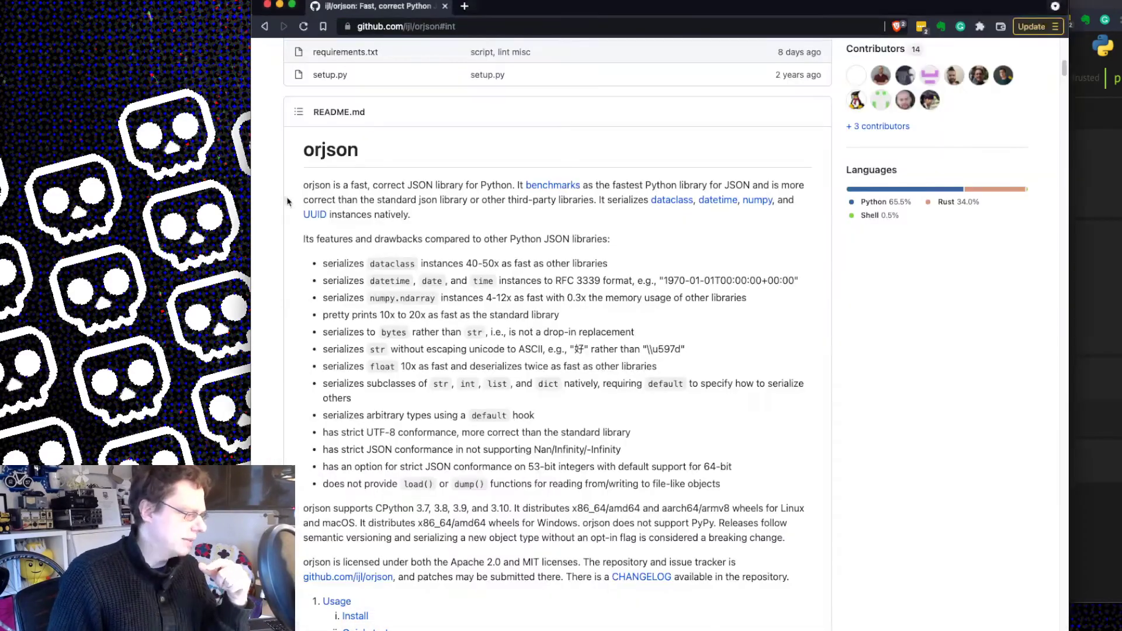
Jump to the README's datetime section and read through the dataclass, datetime, enum and float sections.
scroll(down, 3)
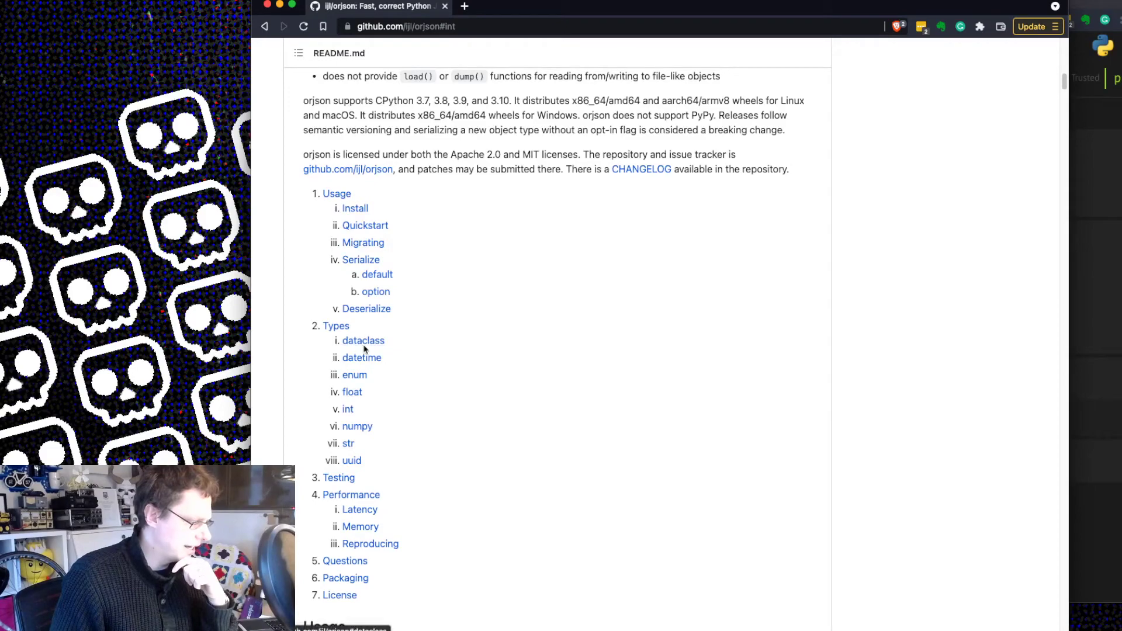
click(361, 358)
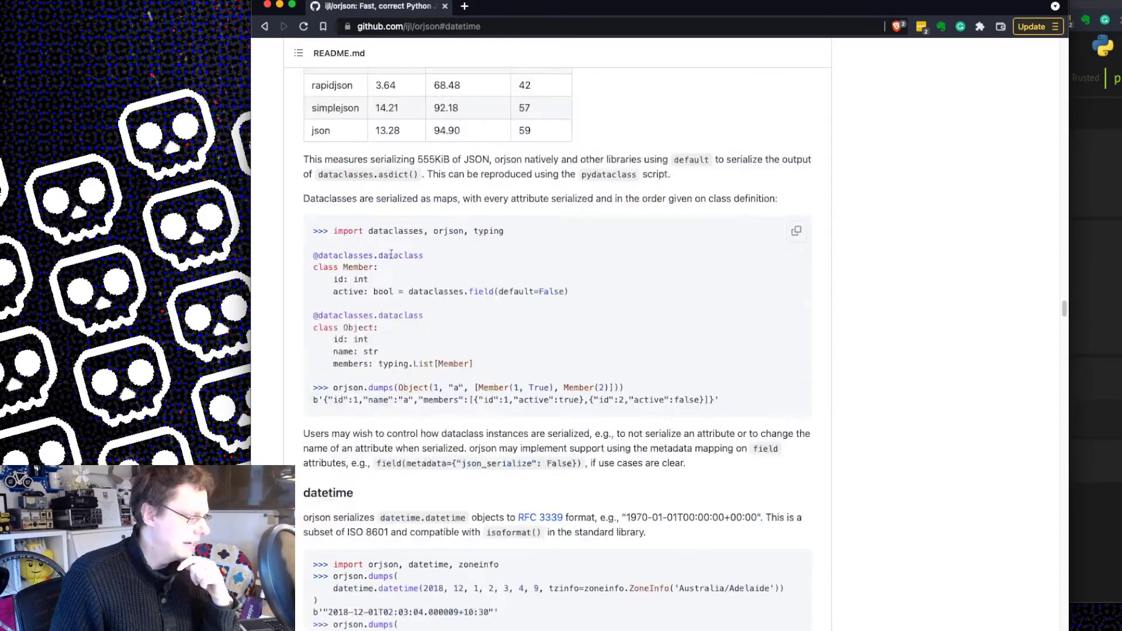
scroll(up, 3)
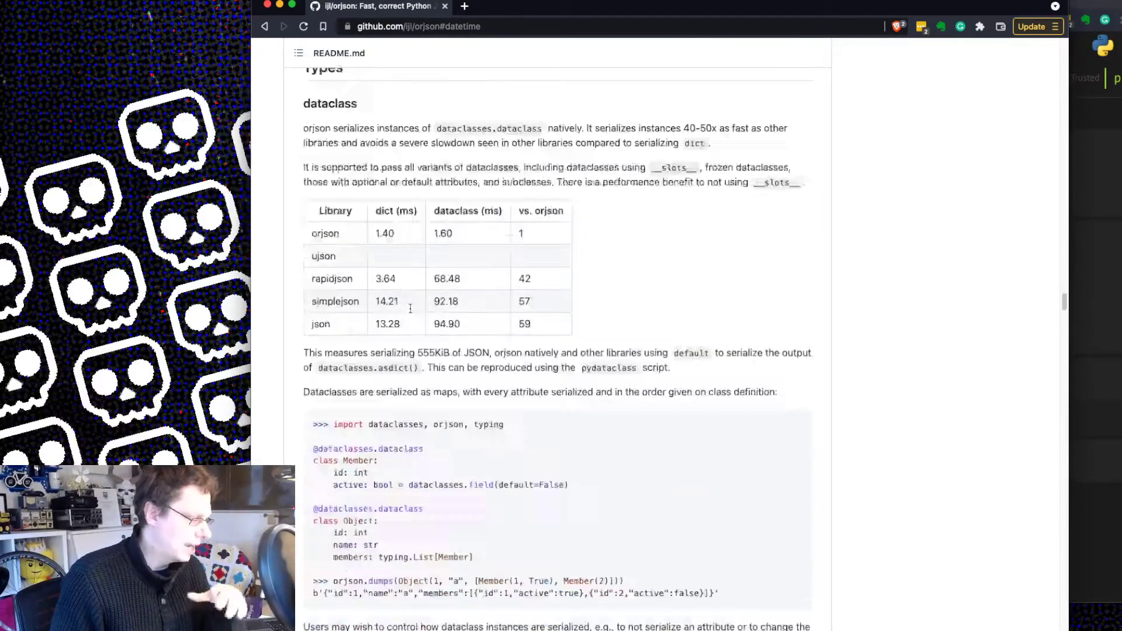
scroll(down, 3)
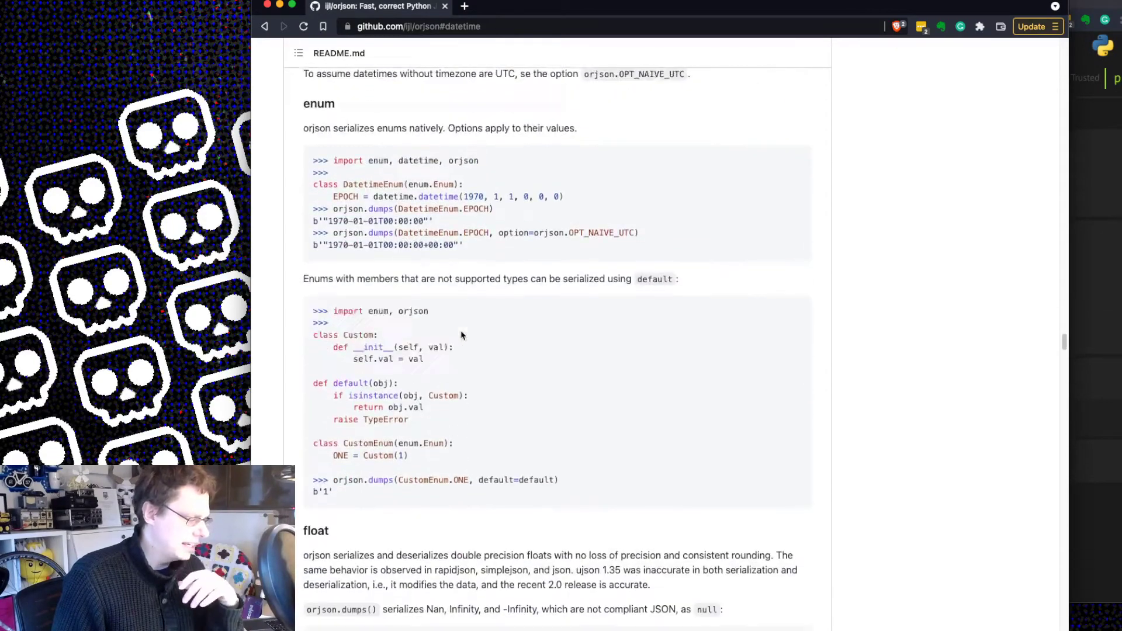
scroll(down, 3)
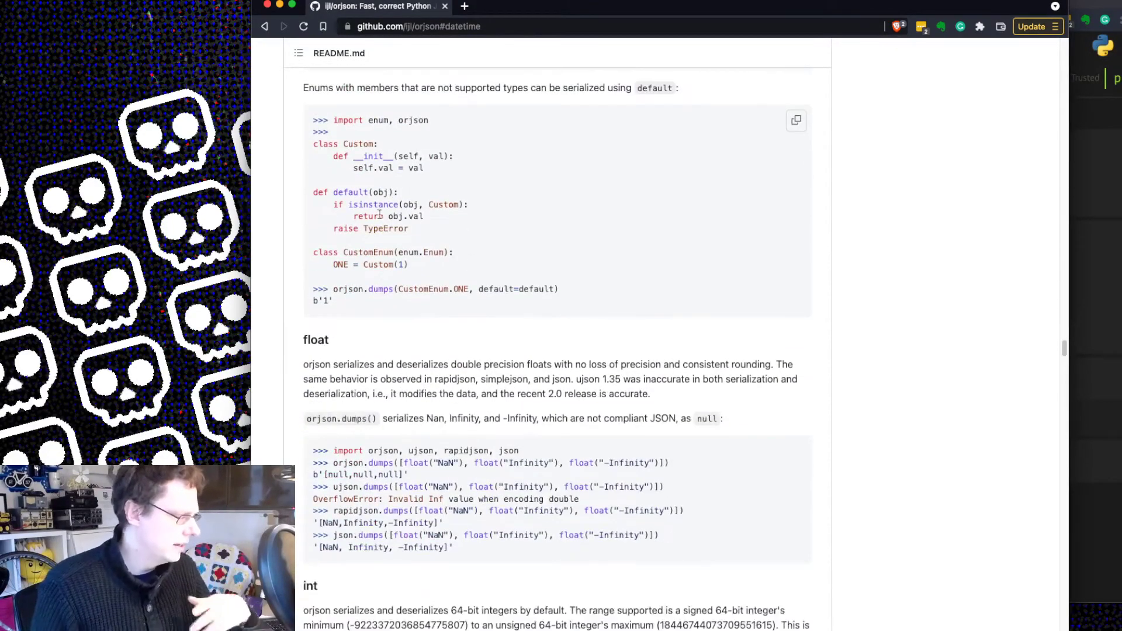